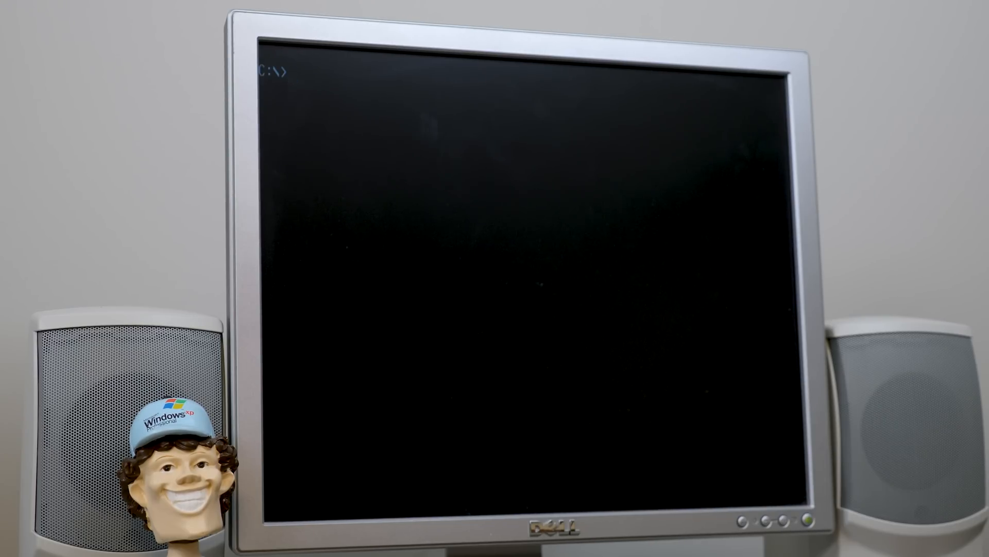
Launch Windows by entering win at the C:\ prompt
type("win")
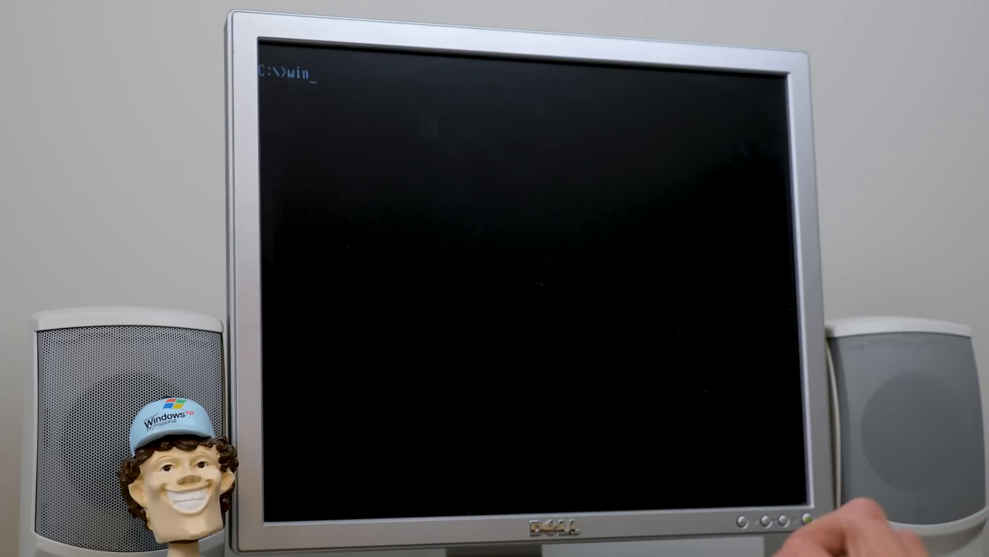
key("Return")
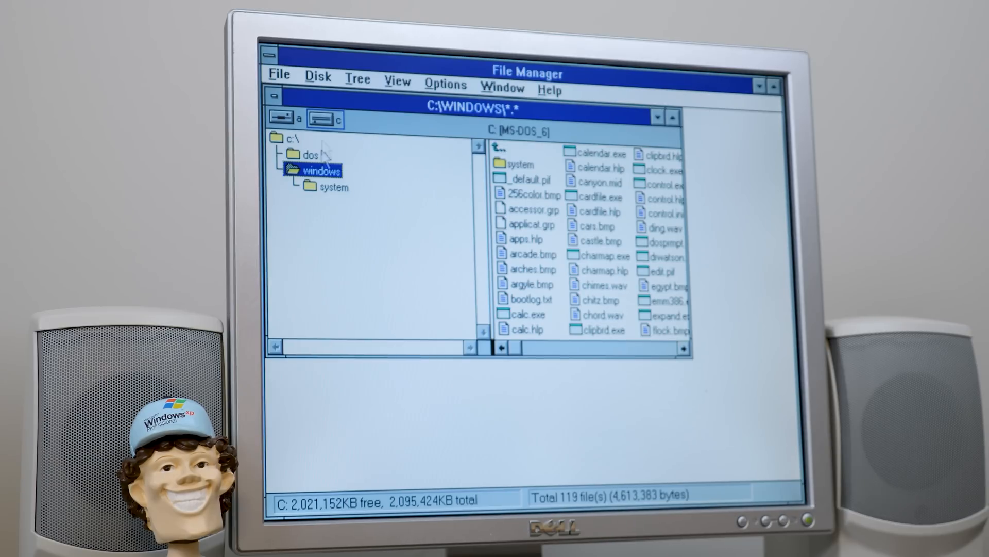
Show the C:\WINDOWS\SYSTEM folder and try to open the vgalogo.rle boot logo file
left_click(530, 224)
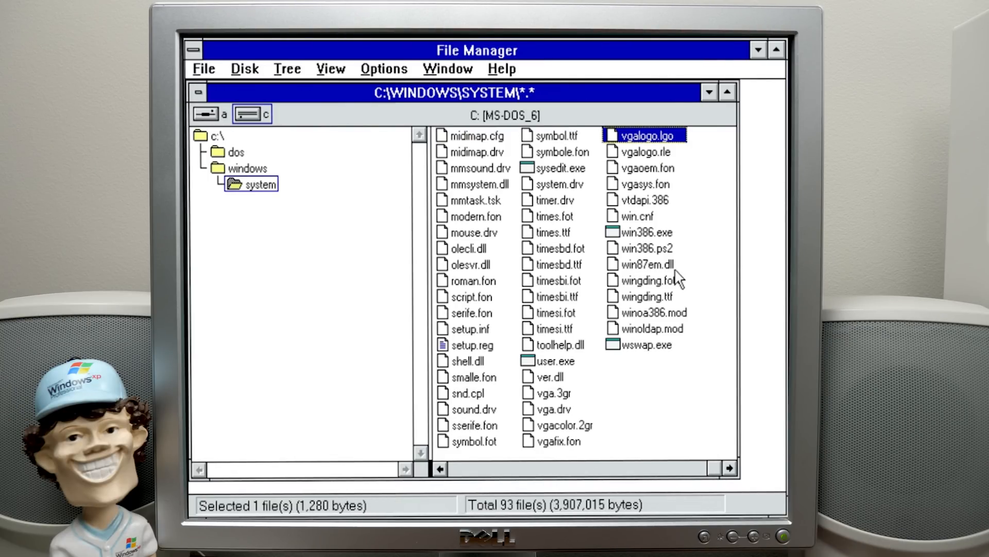
left_click(648, 151)
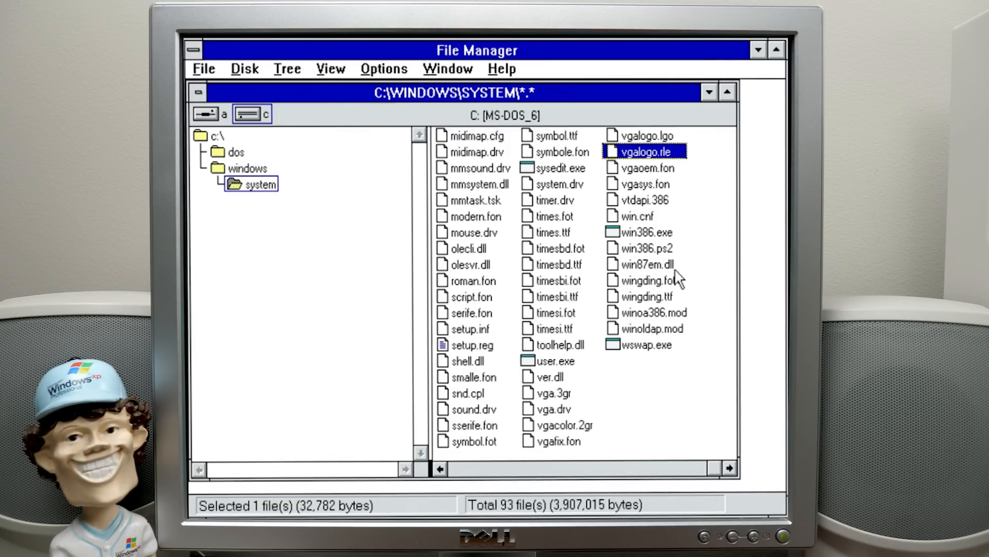
mouse_move(643, 158)
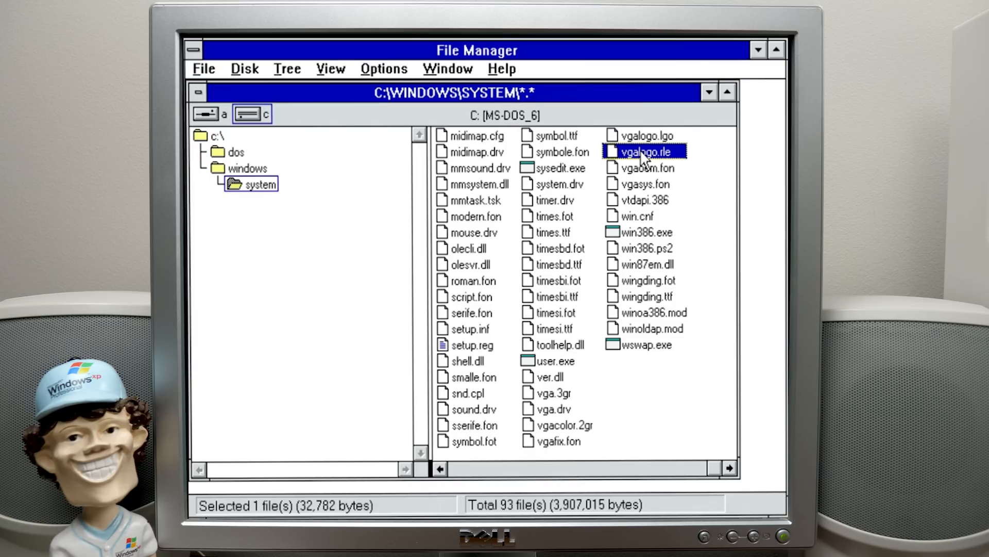
double_click(643, 151)
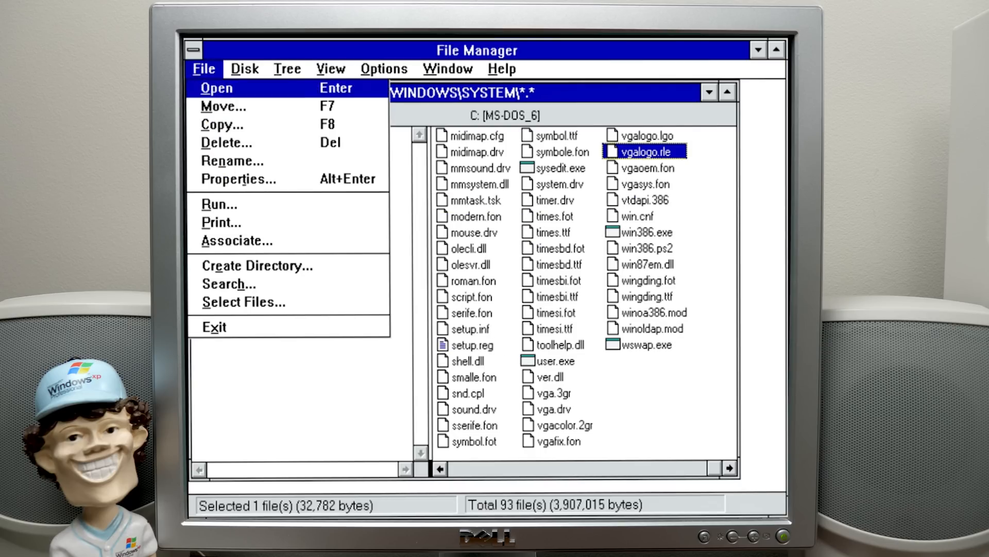
Bring up the Associate dialog for the RLE extension via File > Associate
left_click(216, 88)
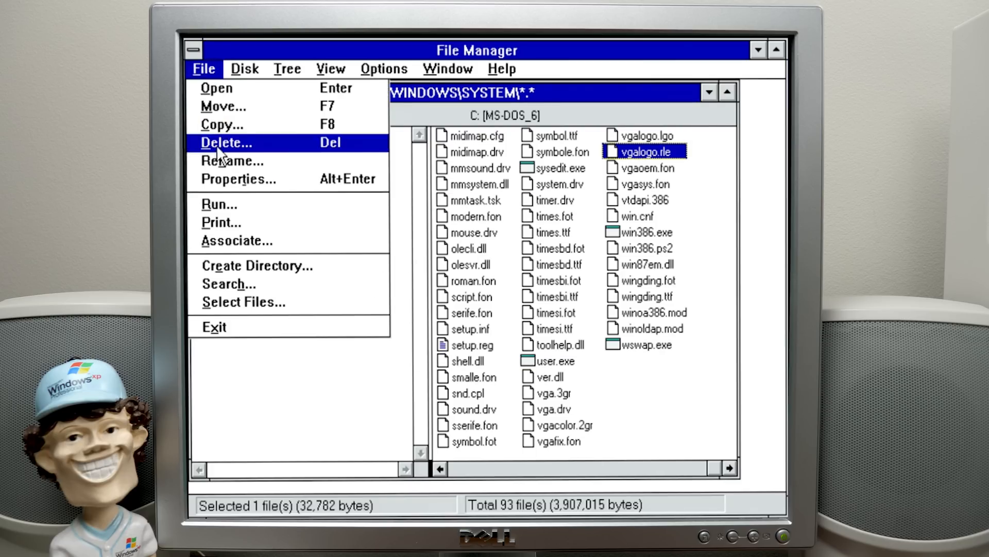
left_click(237, 240)
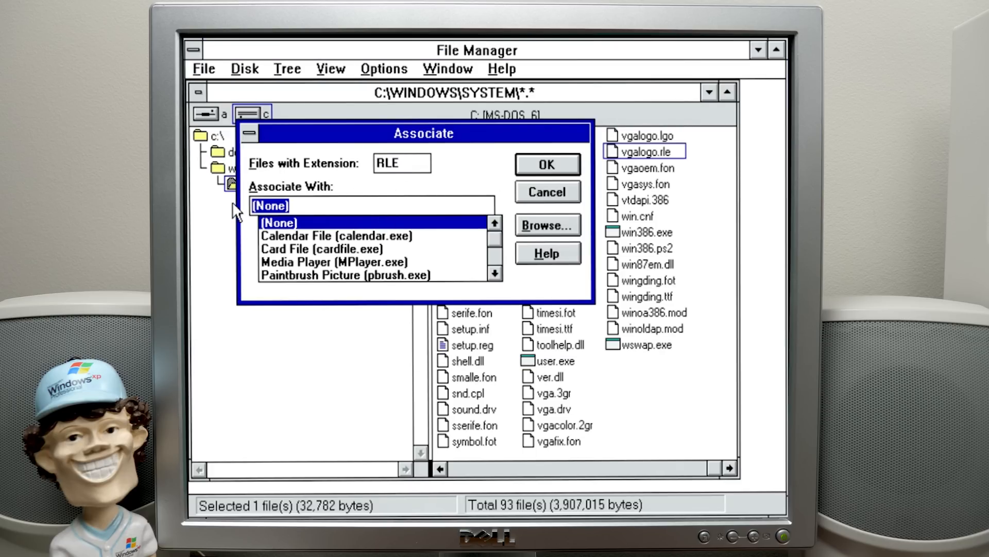
Associate RLE files with the paint program by entering mspa and confirming
type("mspa")
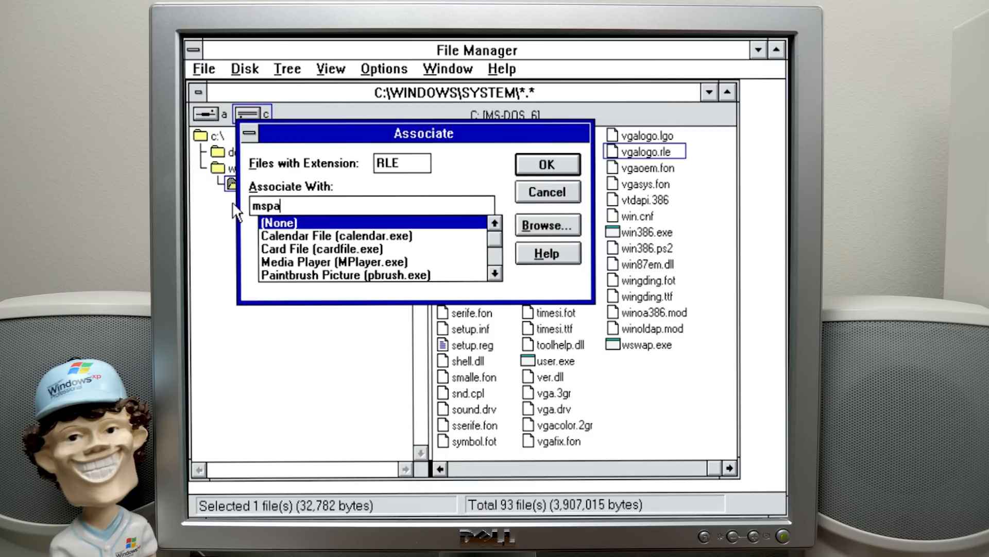
left_click(344, 274)
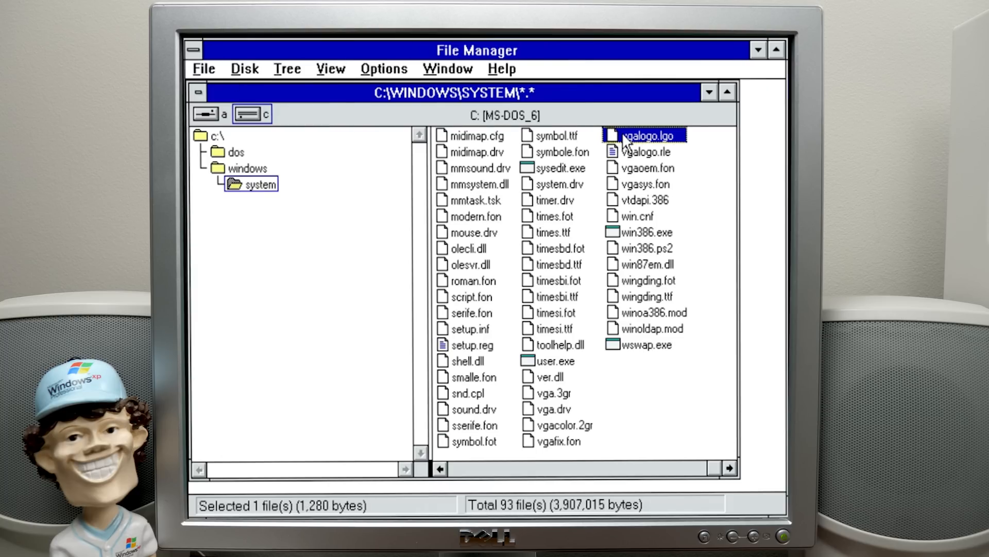
Try opening vgalogo.lgo and dismiss Paintbrush's unrecognized-format error
double_click(650, 135)
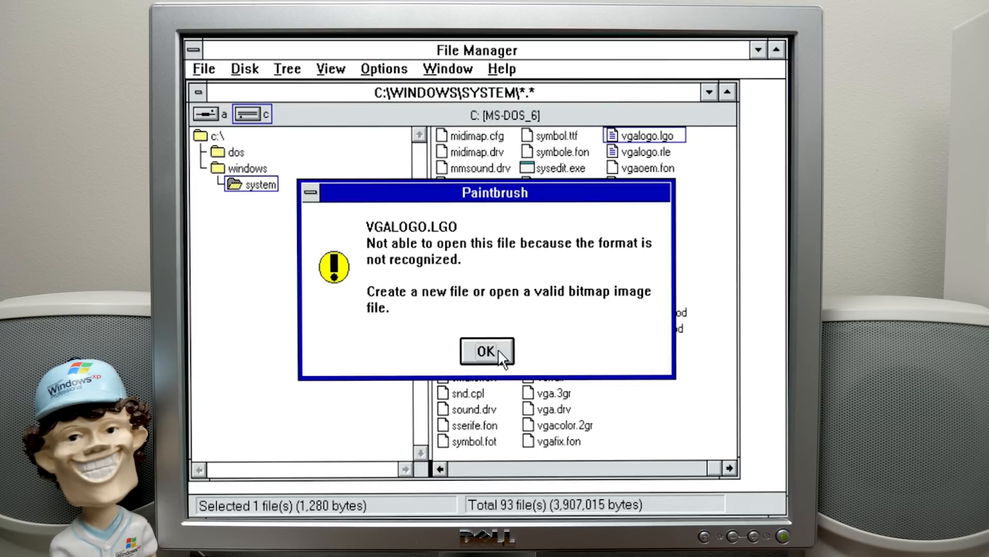
left_click(486, 351)
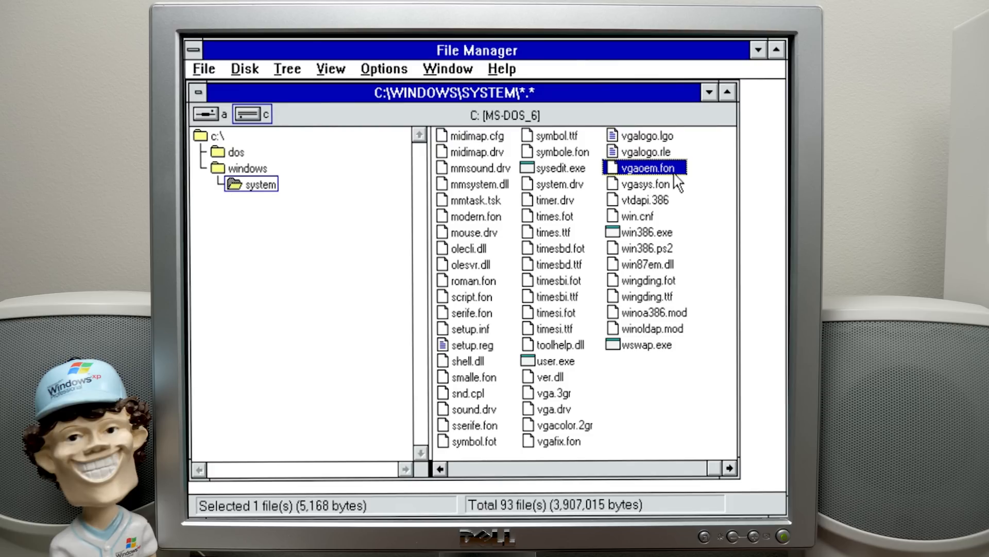
left_click(645, 151)
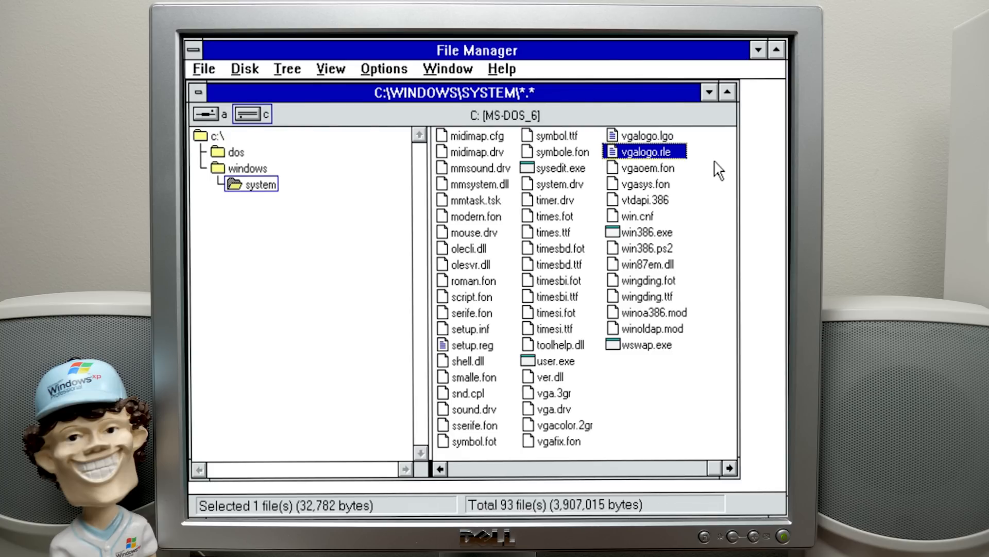
double_click(645, 152)
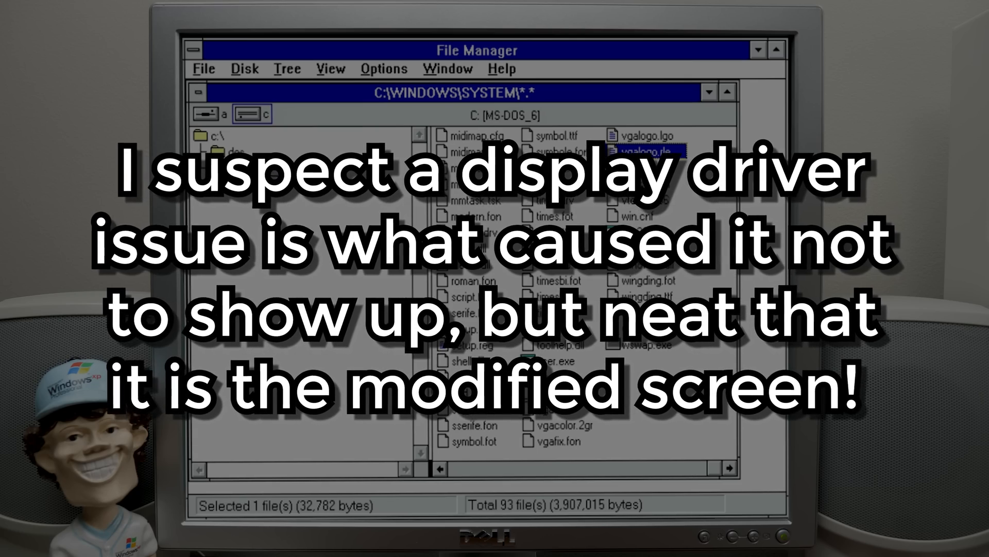
View the About Program Manager box with IBM licensing and 386 Enhanced Mode, then close it
left_click(210, 114)
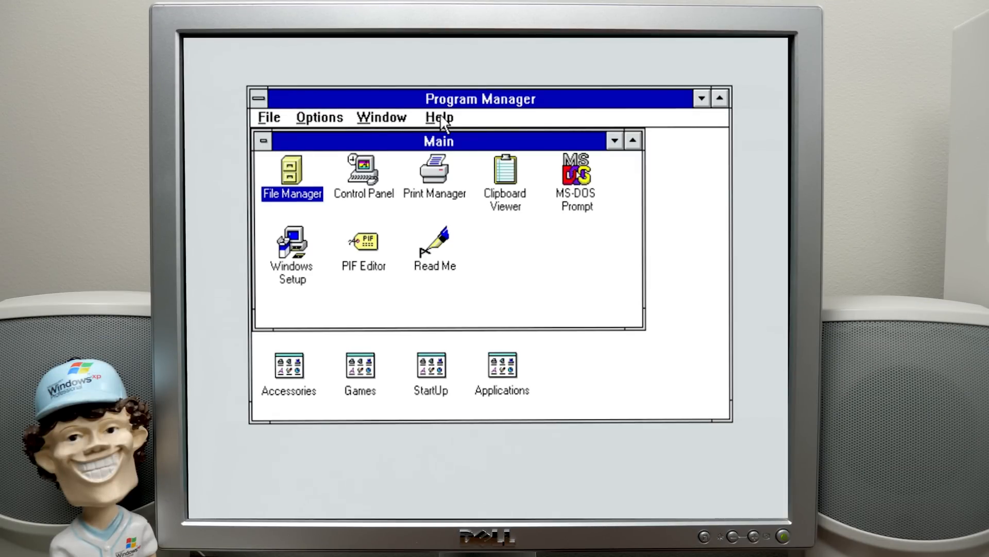
left_click(439, 118)
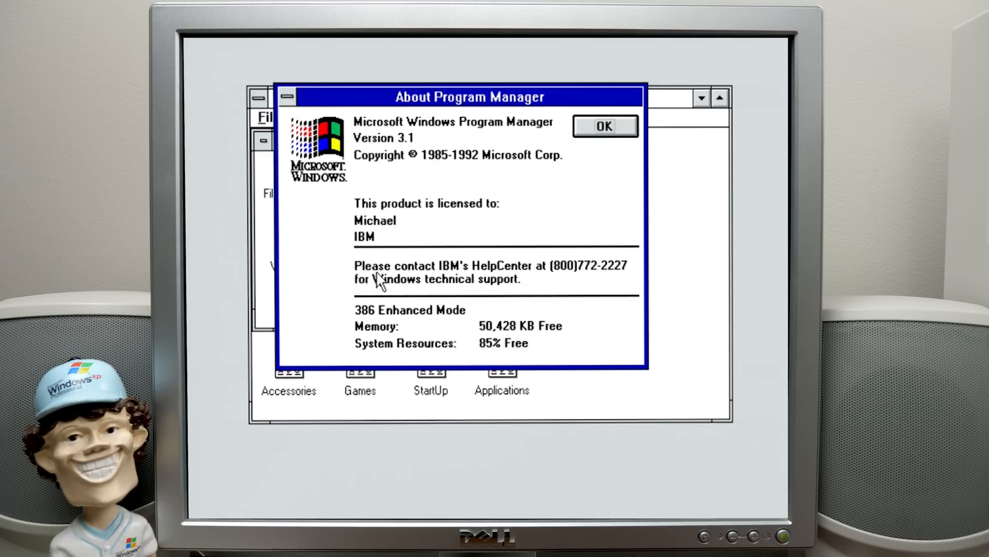
mouse_move(598, 284)
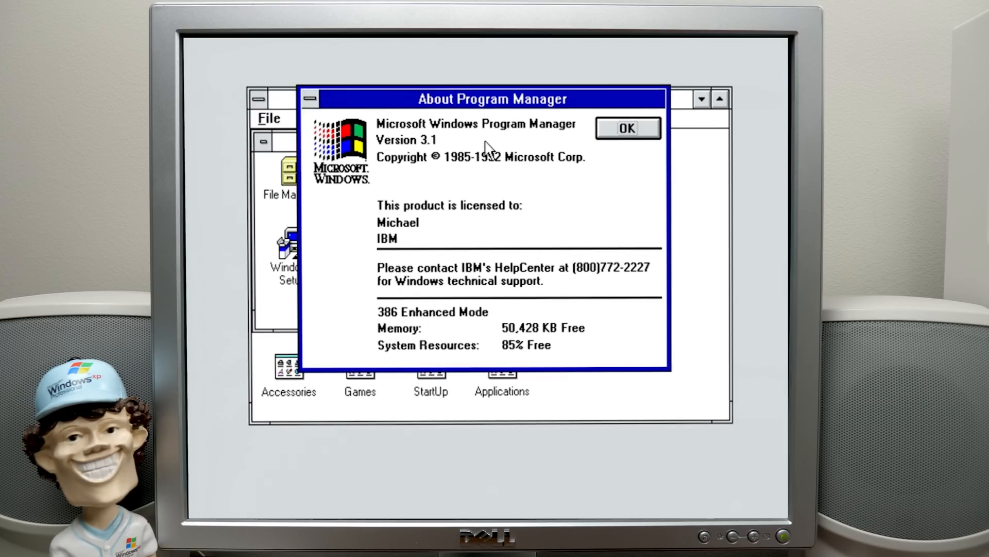
mouse_move(555, 196)
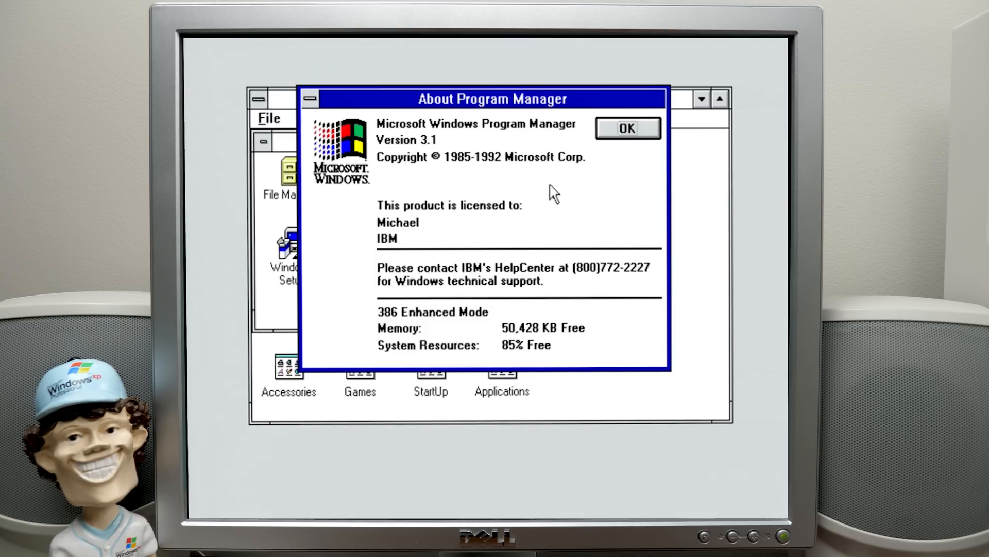
mouse_move(544, 183)
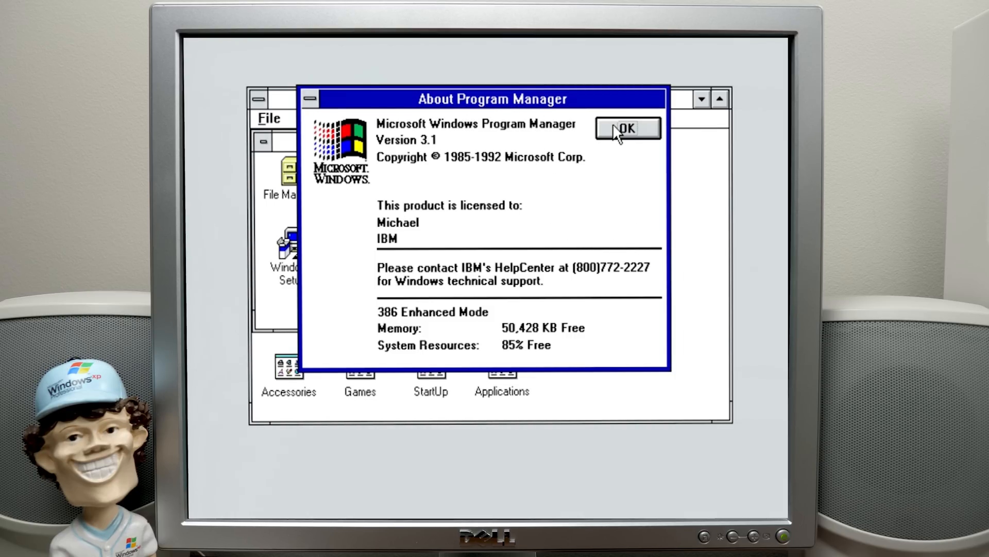
left_click(626, 128)
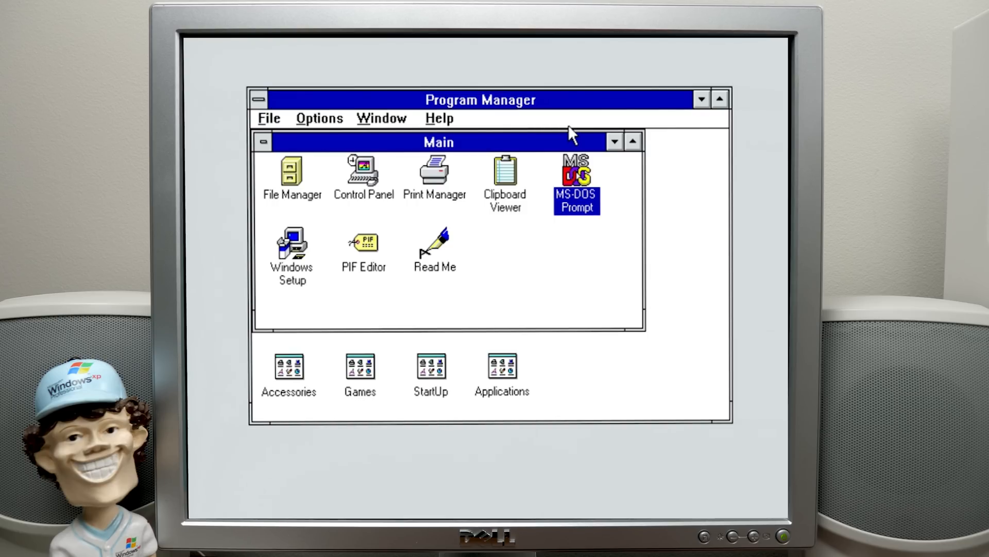
mouse_move(526, 202)
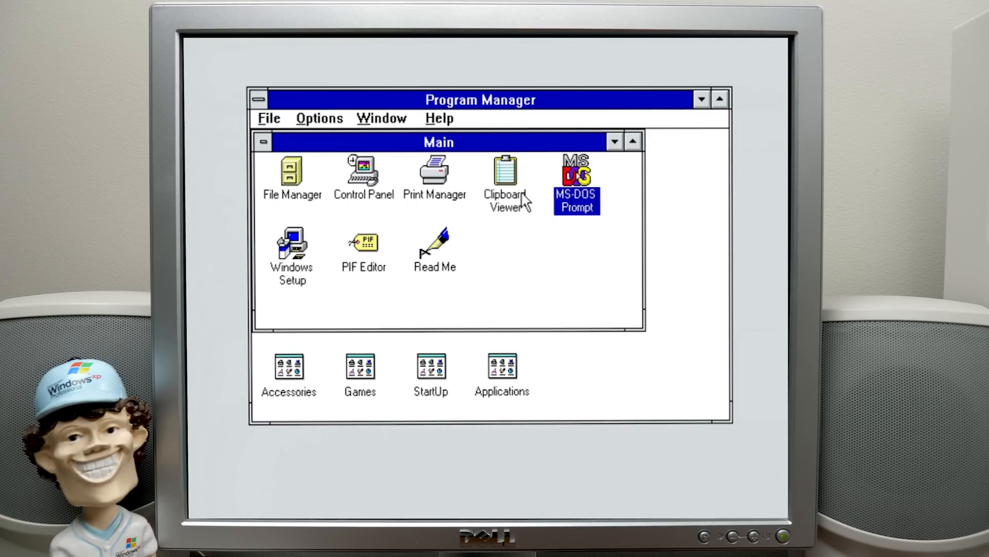
Glance at the Accessories group, return to Main, and show Program Manager's Help menu
double_click(288, 372)
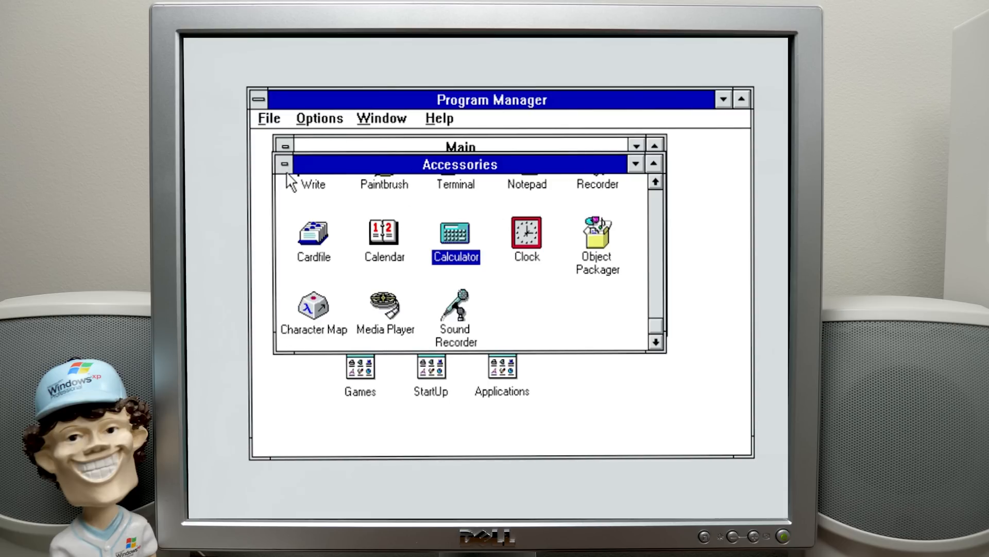
left_click(285, 165)
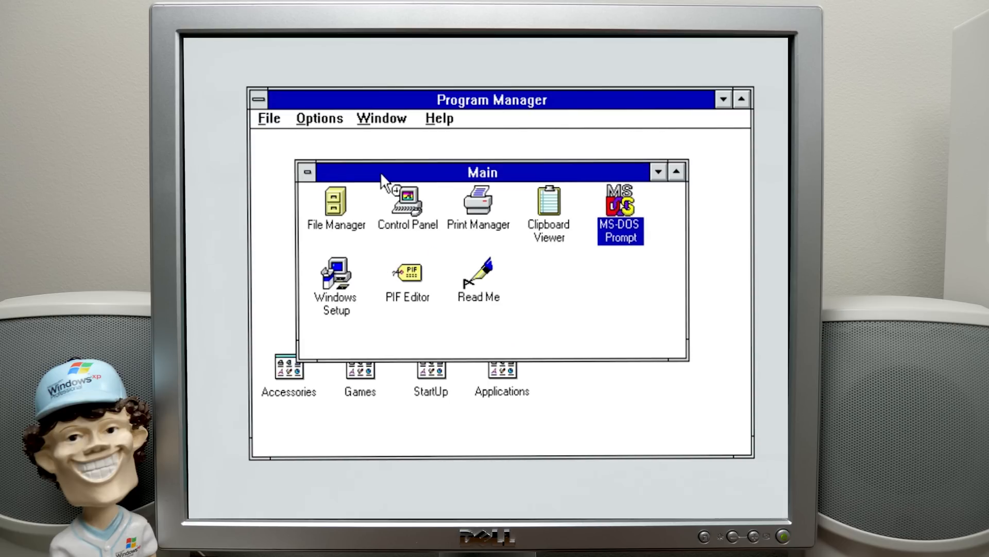
left_click(439, 118)
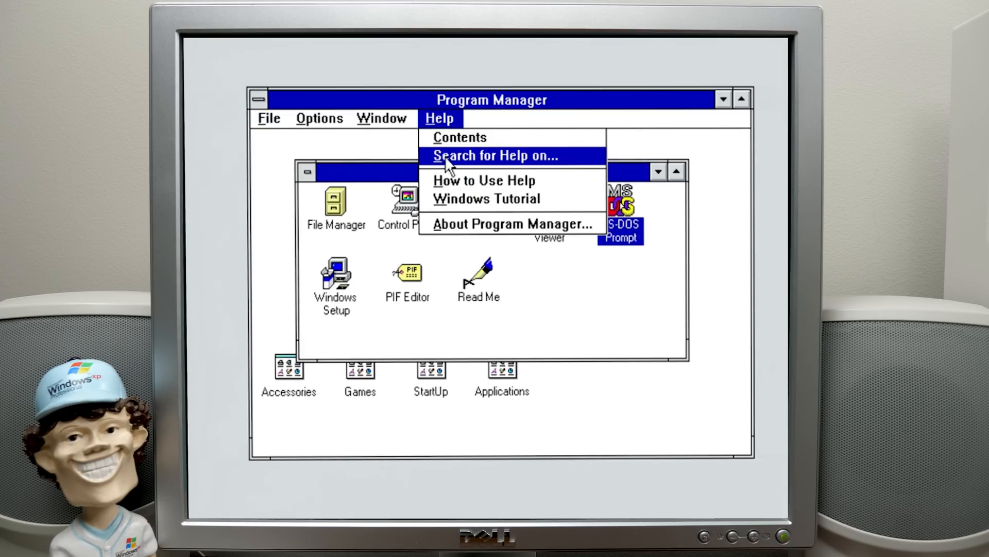
Start the Windows Tutorial, continue to the lesson, watch the Demo and open Accessories in it
left_click(485, 198)
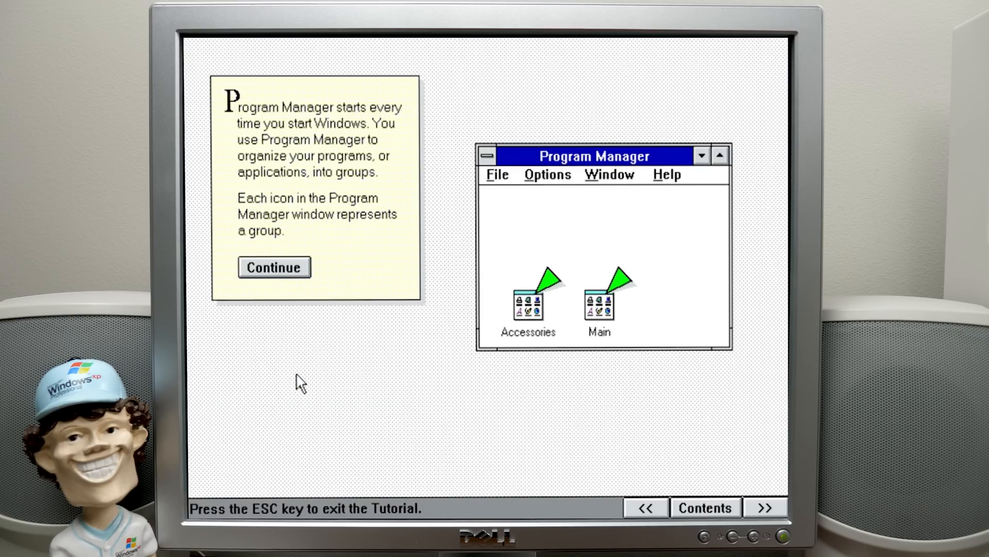
left_click(273, 267)
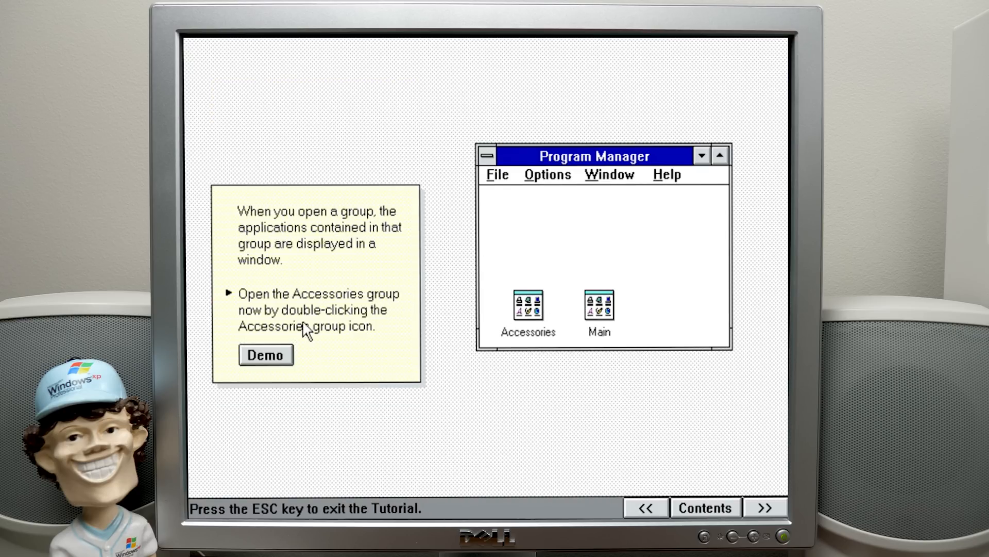
left_click(265, 353)
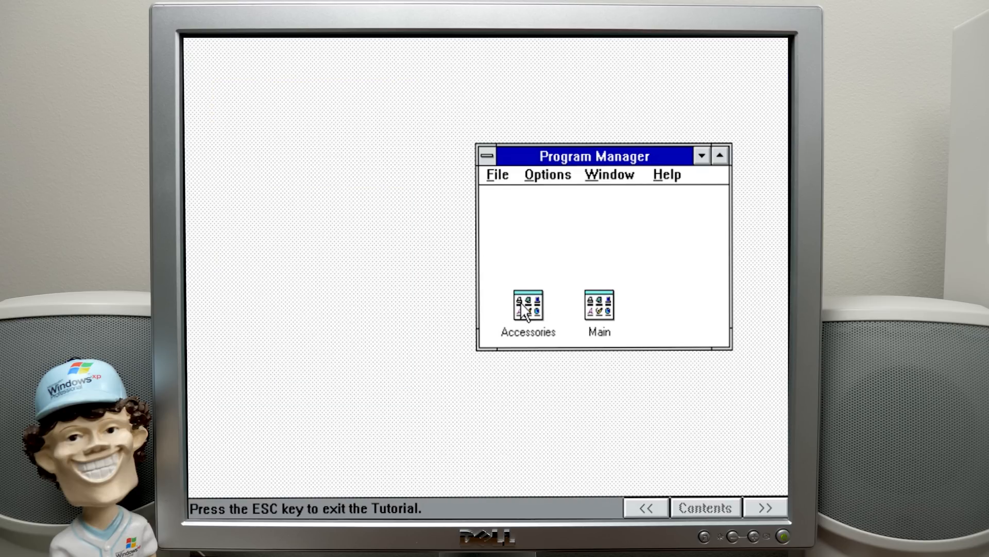
double_click(528, 306)
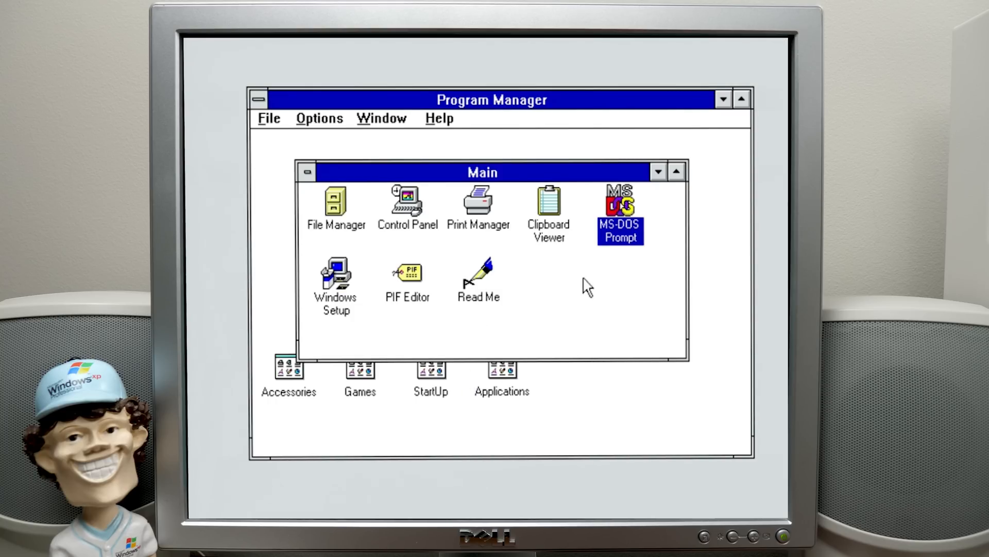
mouse_move(508, 262)
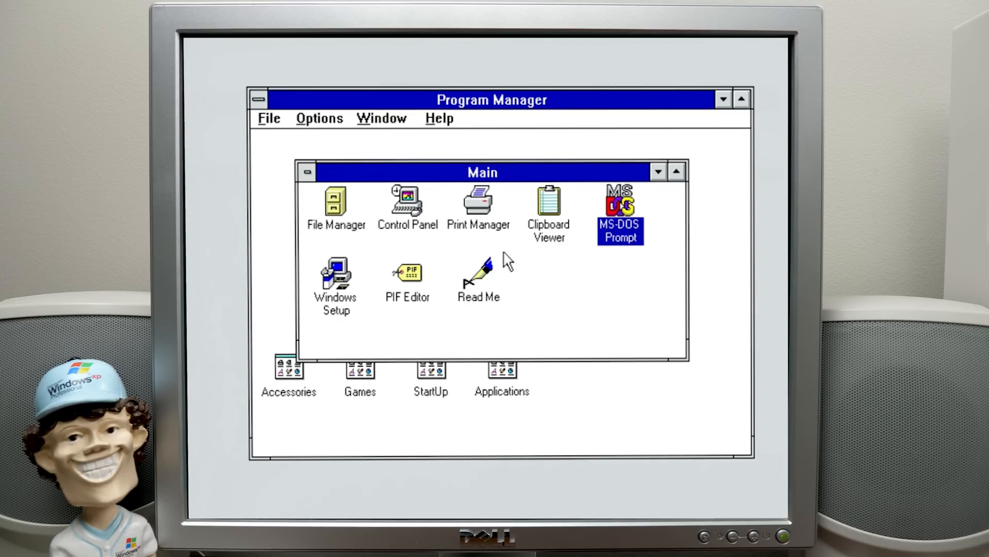
mouse_move(457, 282)
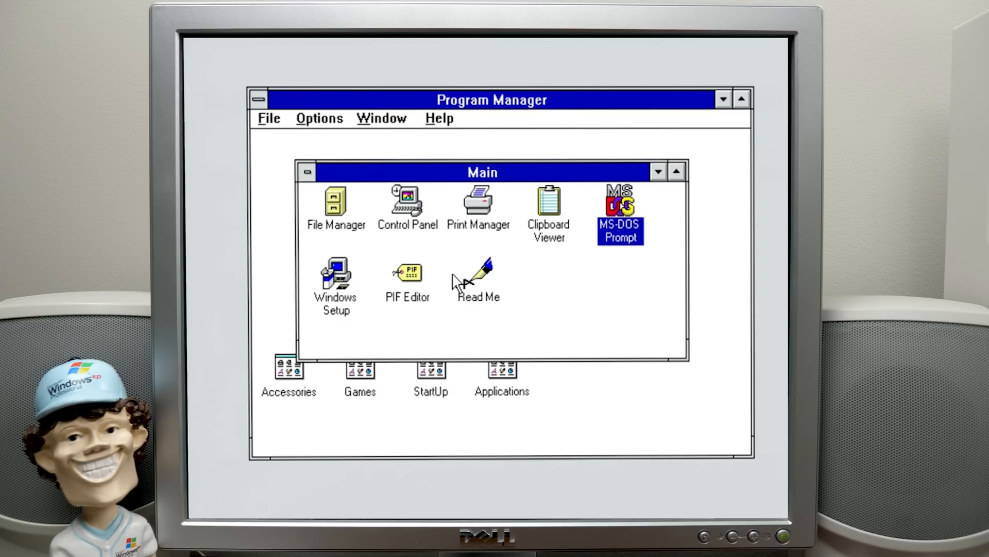
left_click(439, 118)
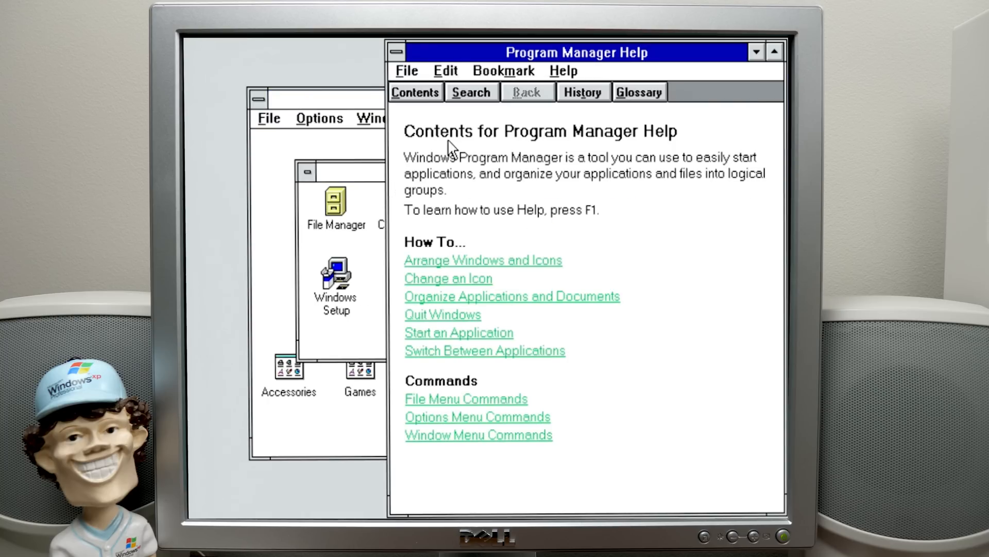
left_click(478, 434)
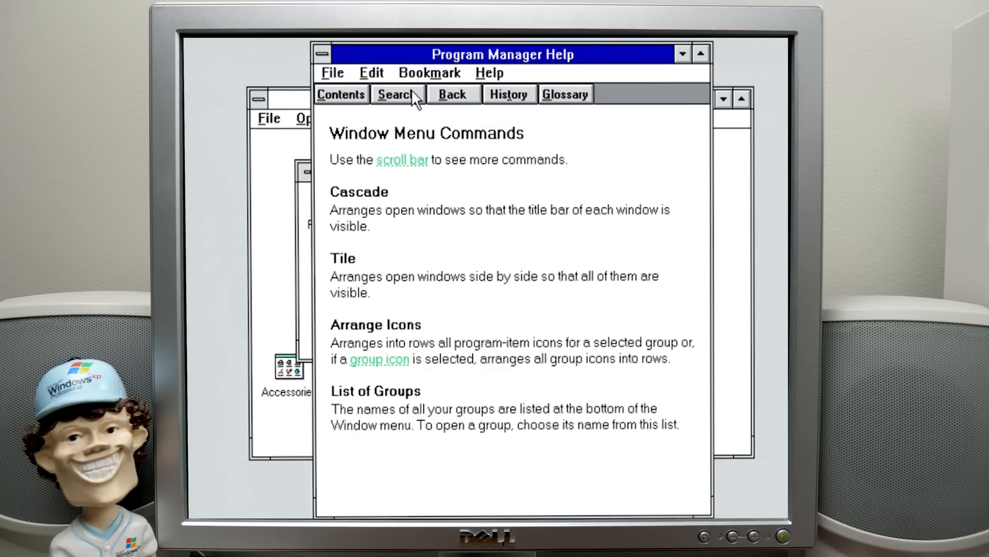
left_click(340, 93)
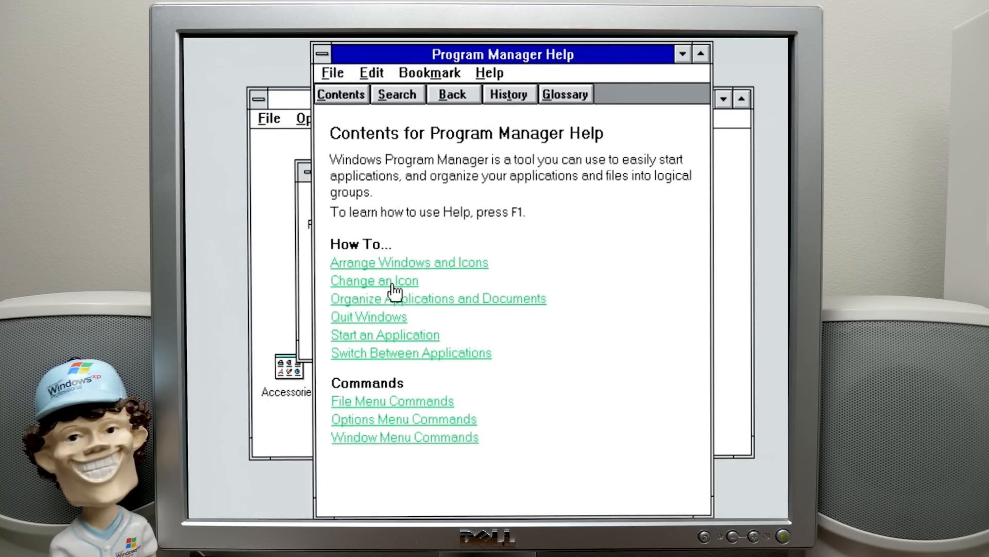
left_click(367, 317)
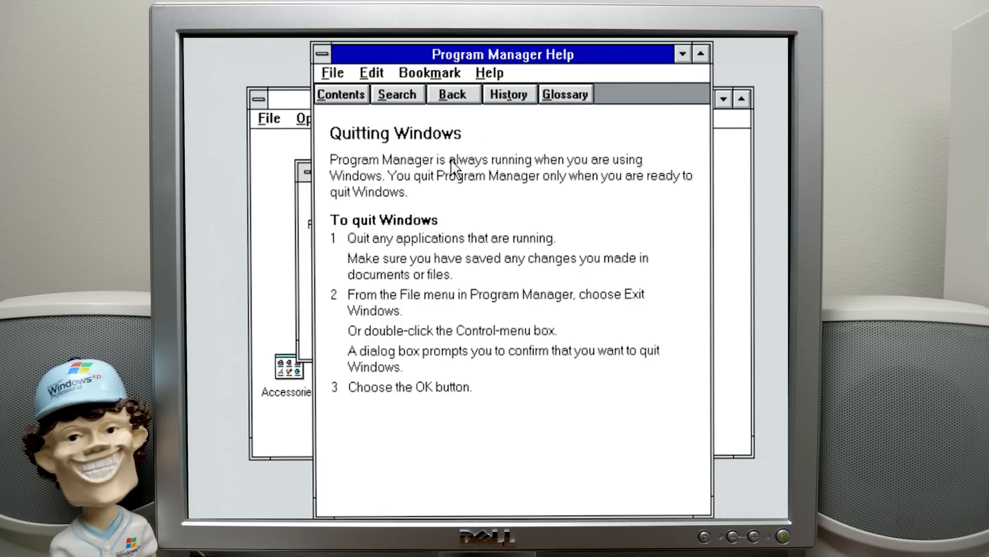
left_click(452, 94)
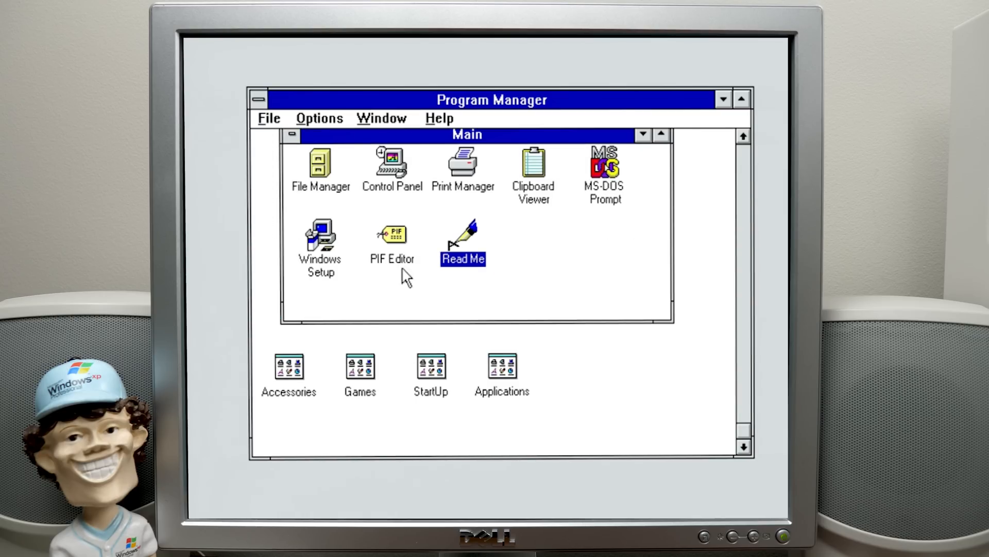
Review the Accessories group's programs, then leave all five groups minimized as icons
double_click(288, 366)
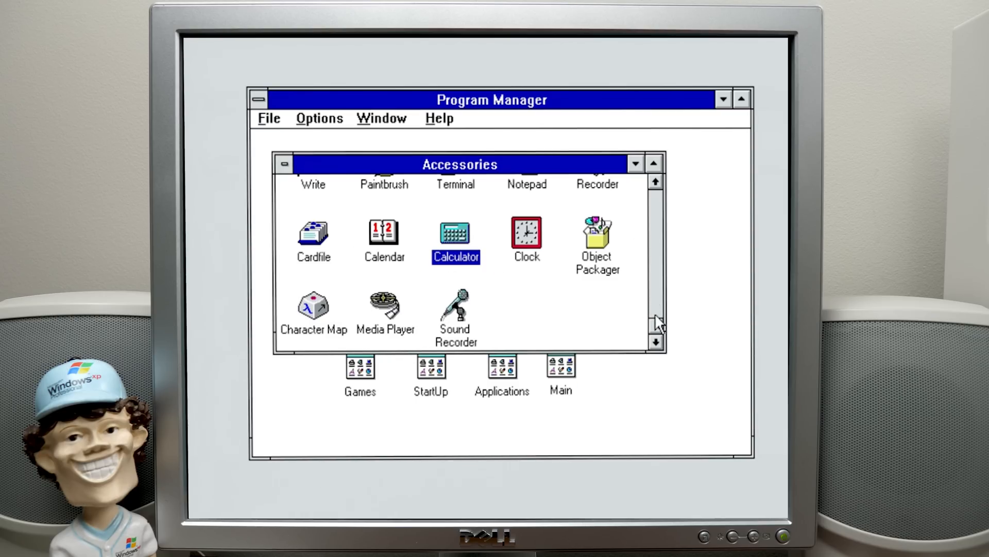
left_click(439, 118)
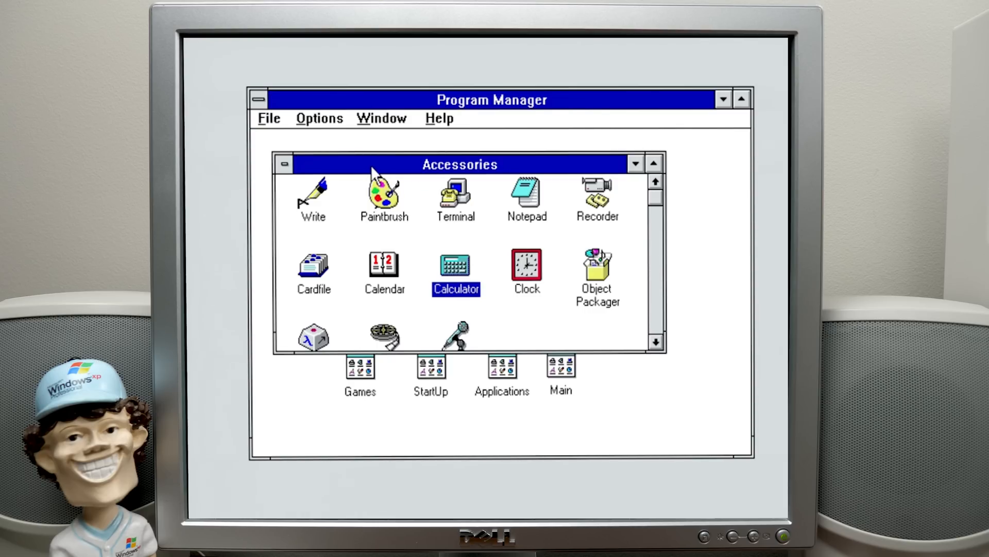
mouse_move(381, 154)
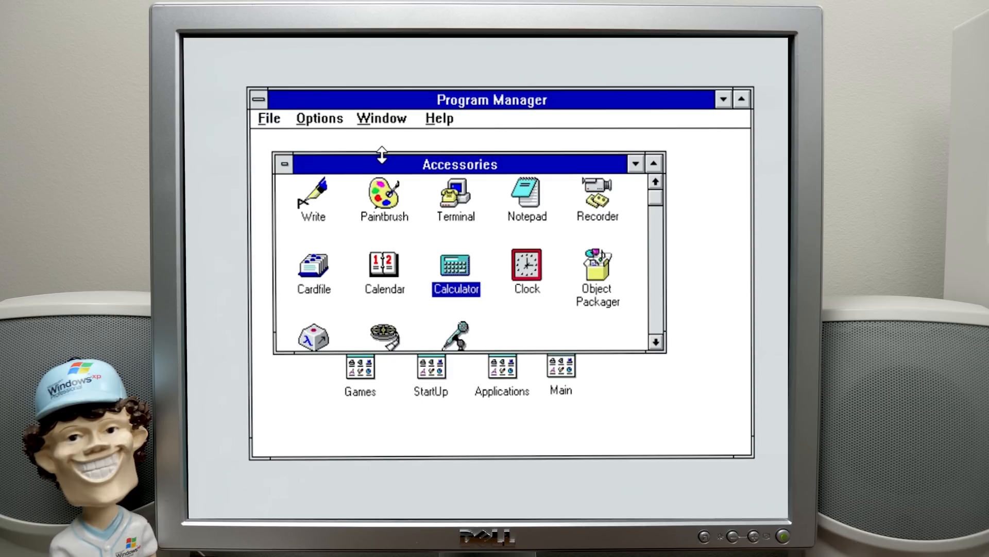
mouse_move(643, 213)
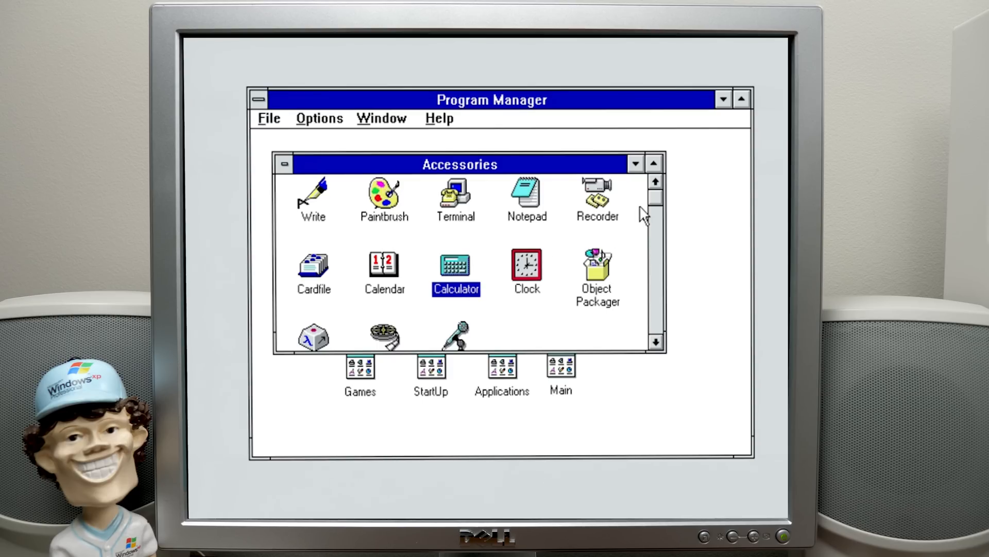
mouse_move(650, 354)
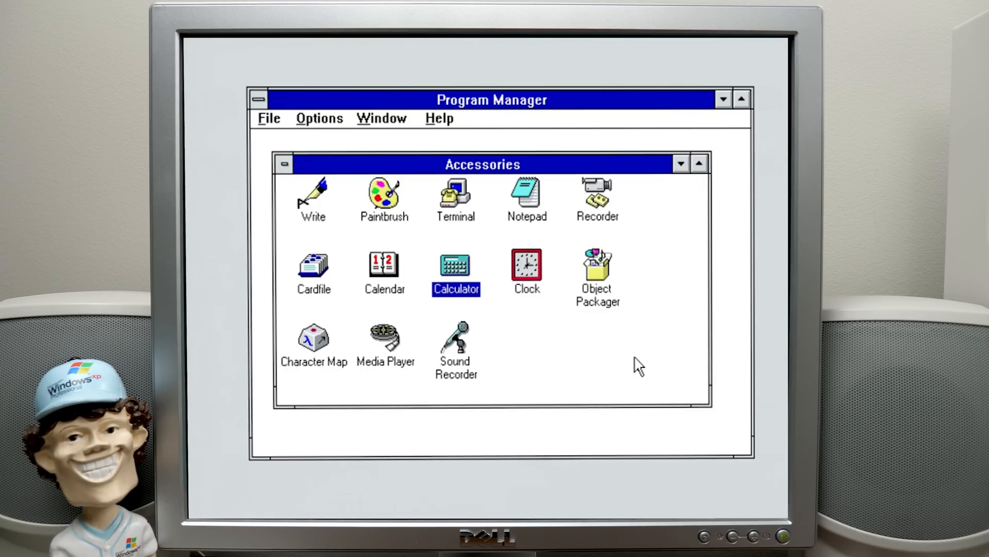
mouse_move(454, 214)
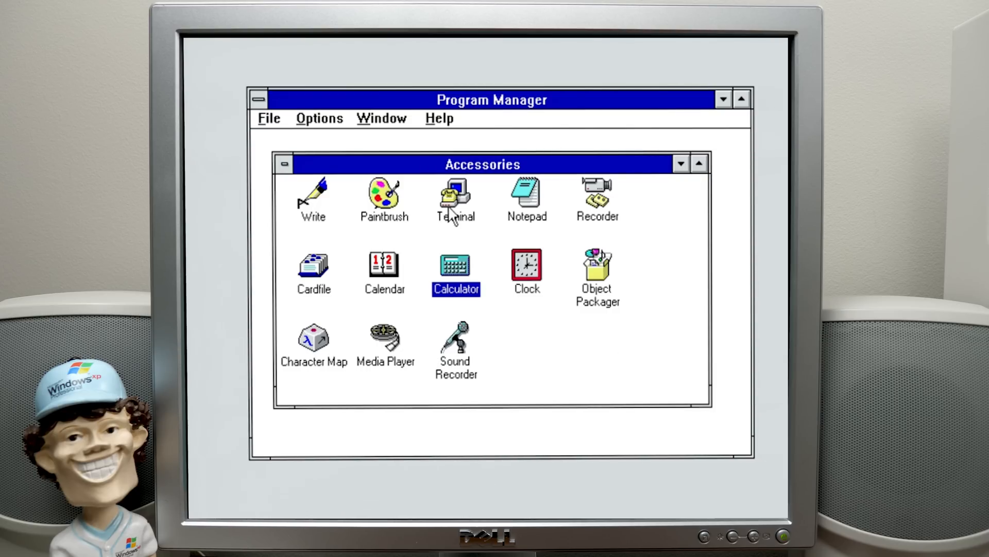
left_click(313, 200)
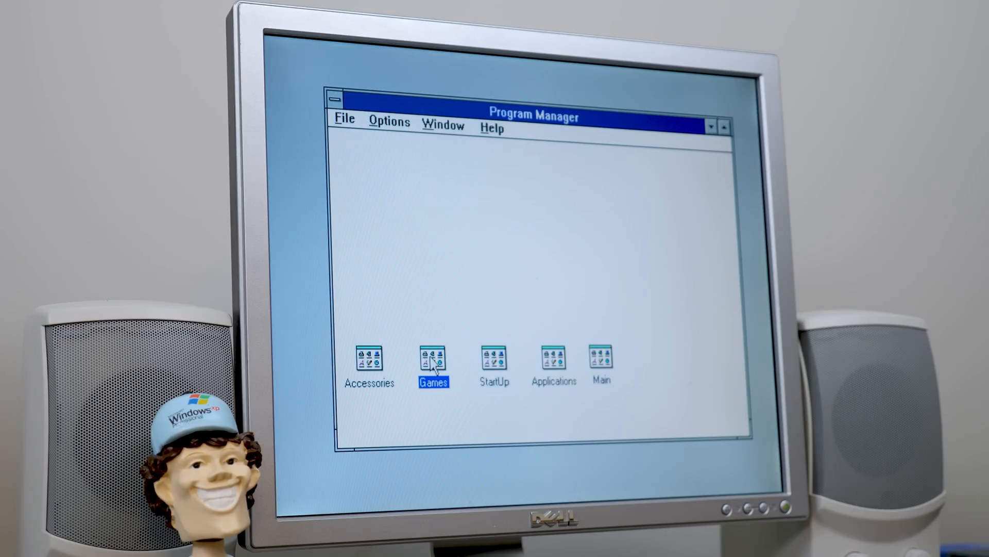
Launch Solitaire from the Games group and turn over the first cards from the deck
double_click(432, 362)
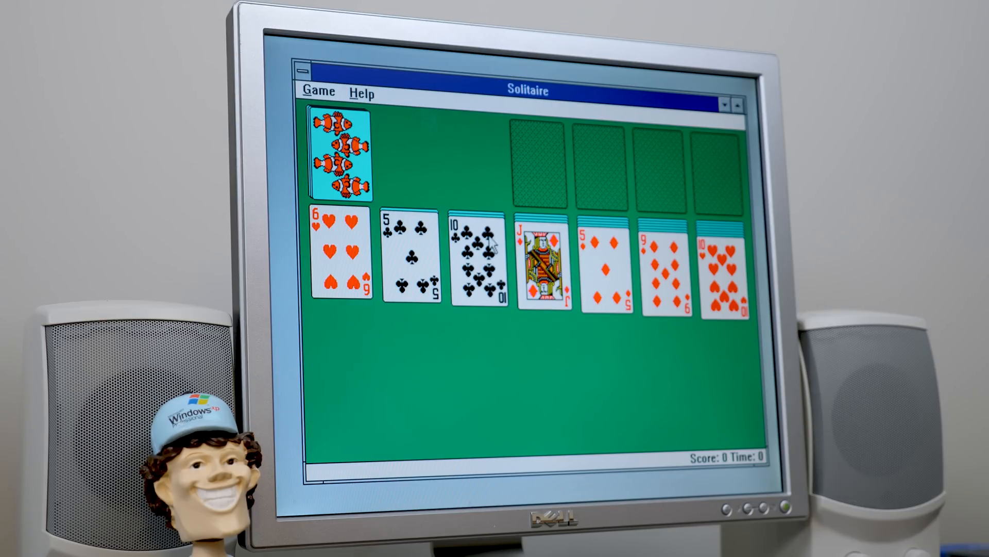
left_click(339, 158)
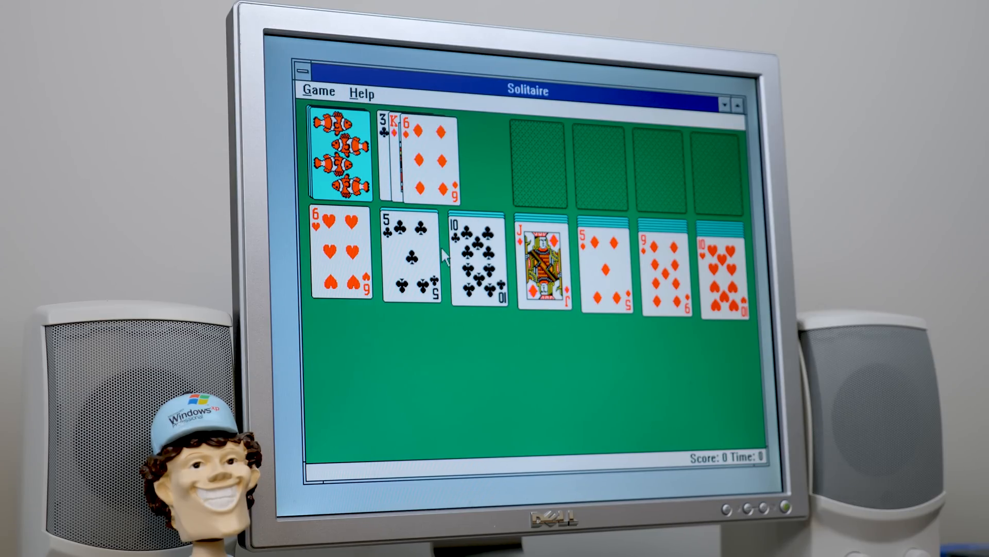
mouse_move(529, 334)
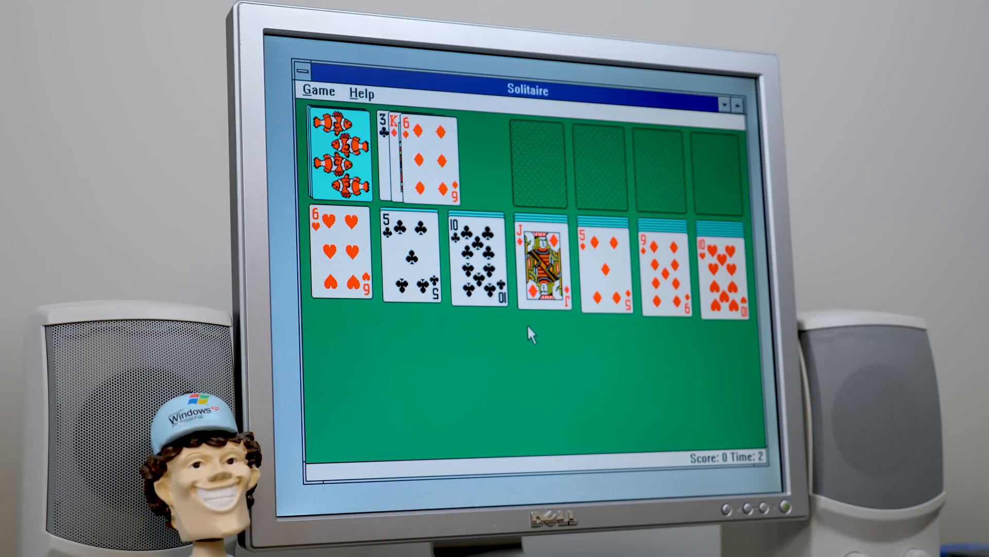